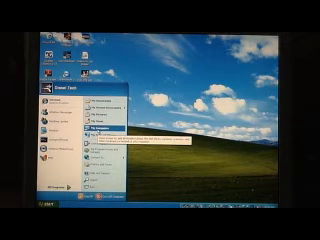
Open My Documents from the Start menu to view its folders and files
left_click(100, 131)
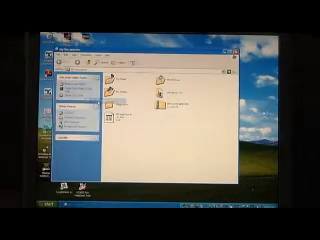